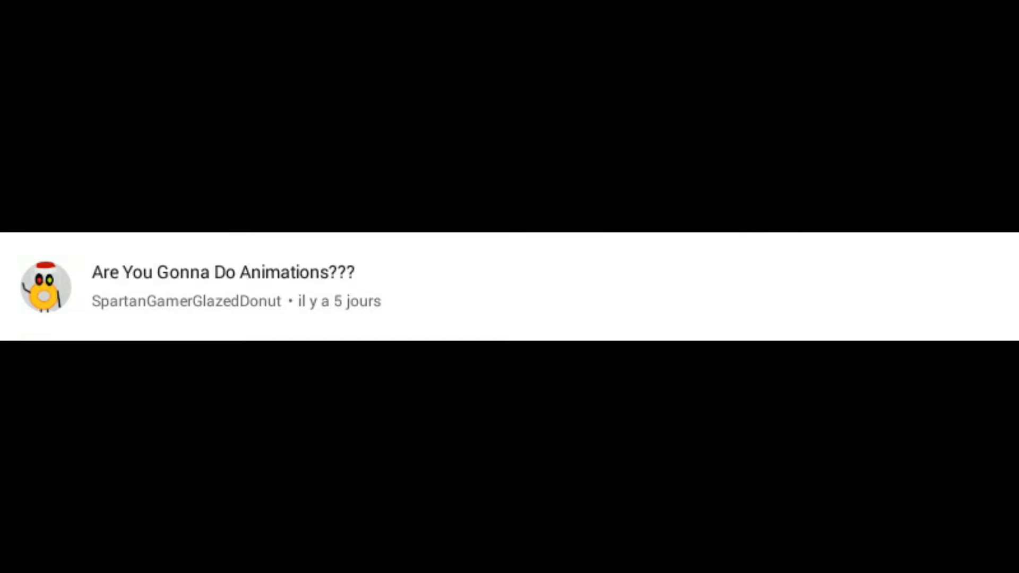
- Advance past the 'Are You Gonna Do Animations???' comment card to the blue E ball character clip
left_click(509, 287)
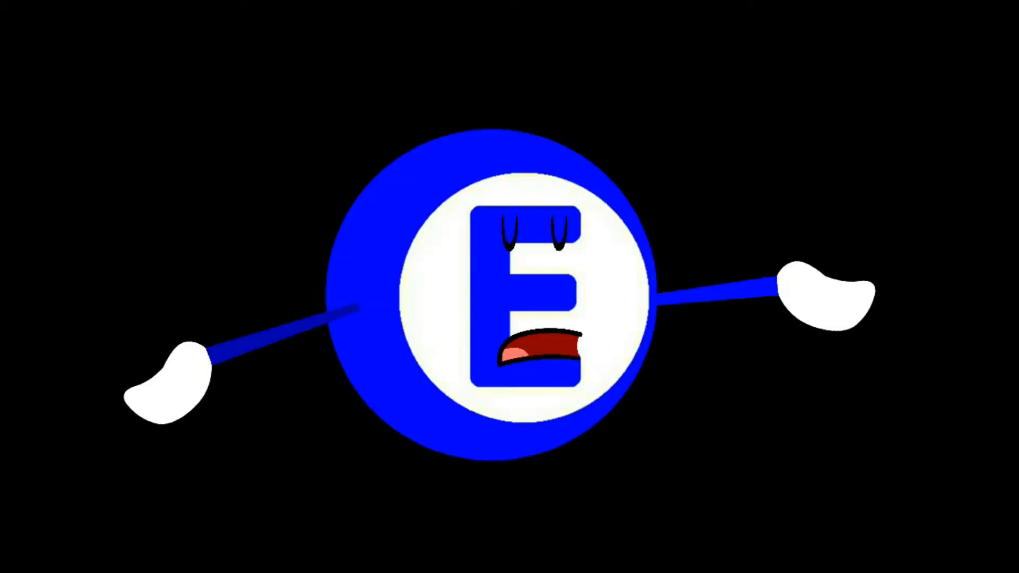